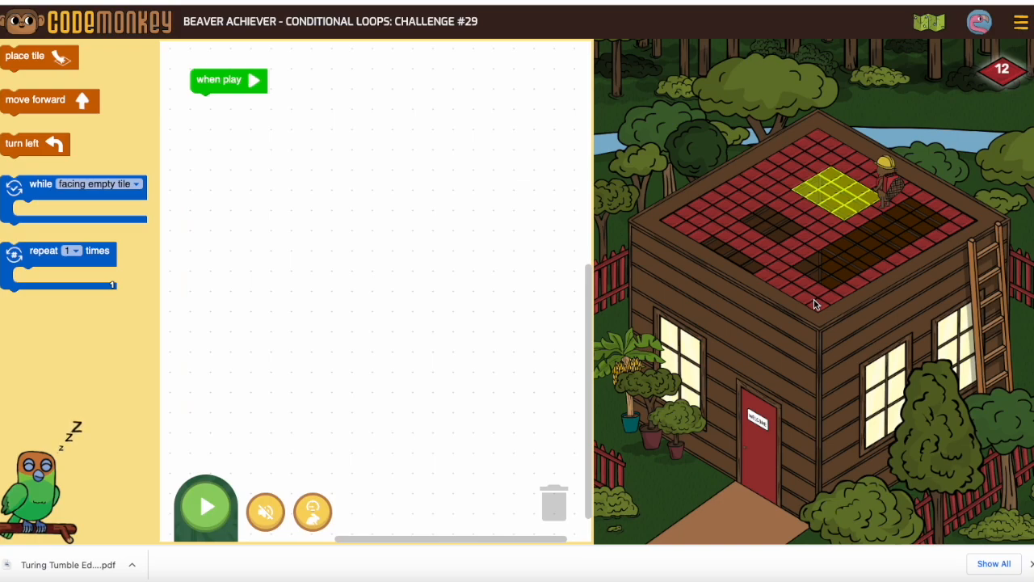
{"action": "mouse_move", "coordinate": [113, 176]}
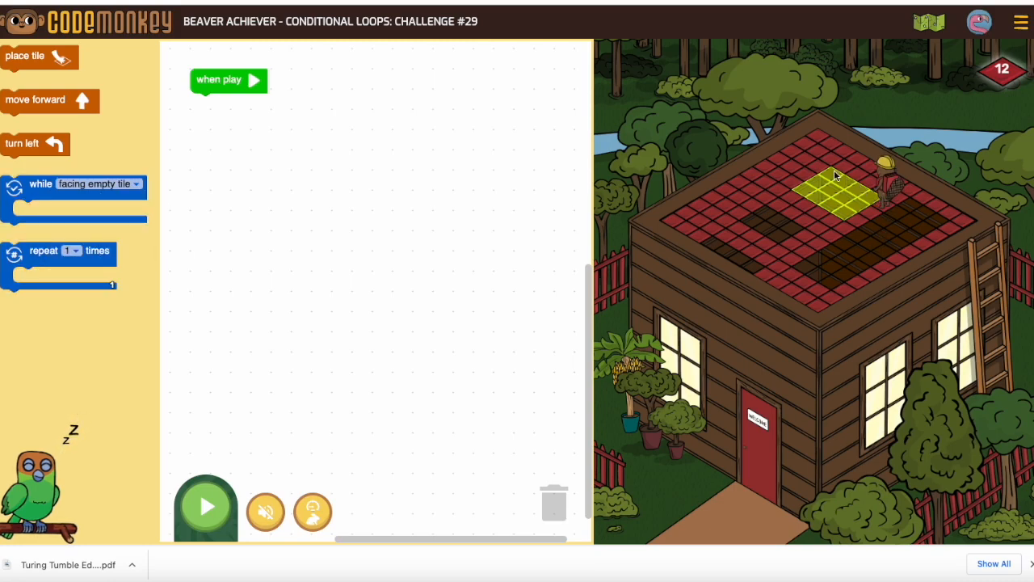
{"action": "mouse_move", "coordinate": [844, 220]}
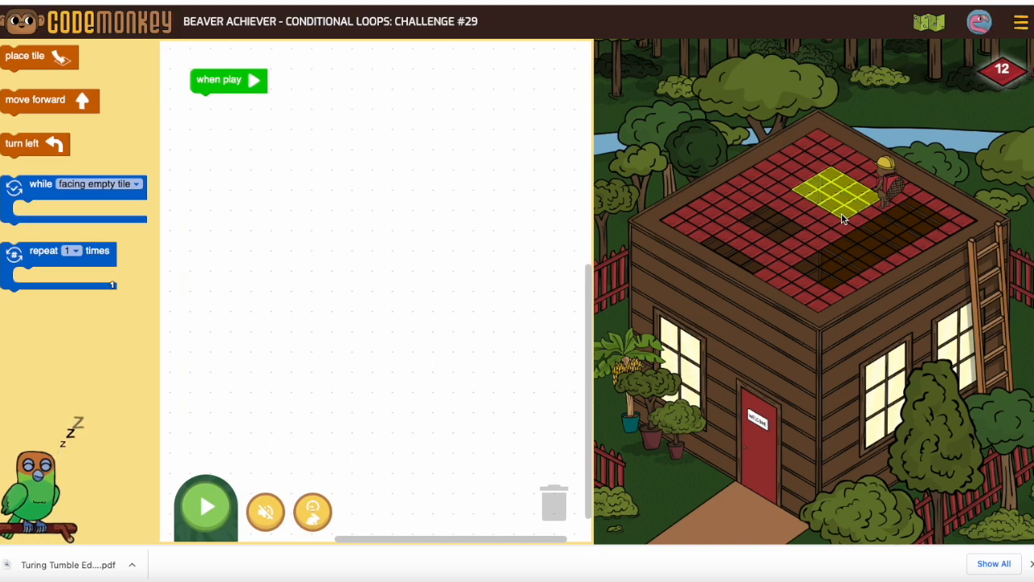
{"action": "mouse_move", "coordinate": [887, 210]}
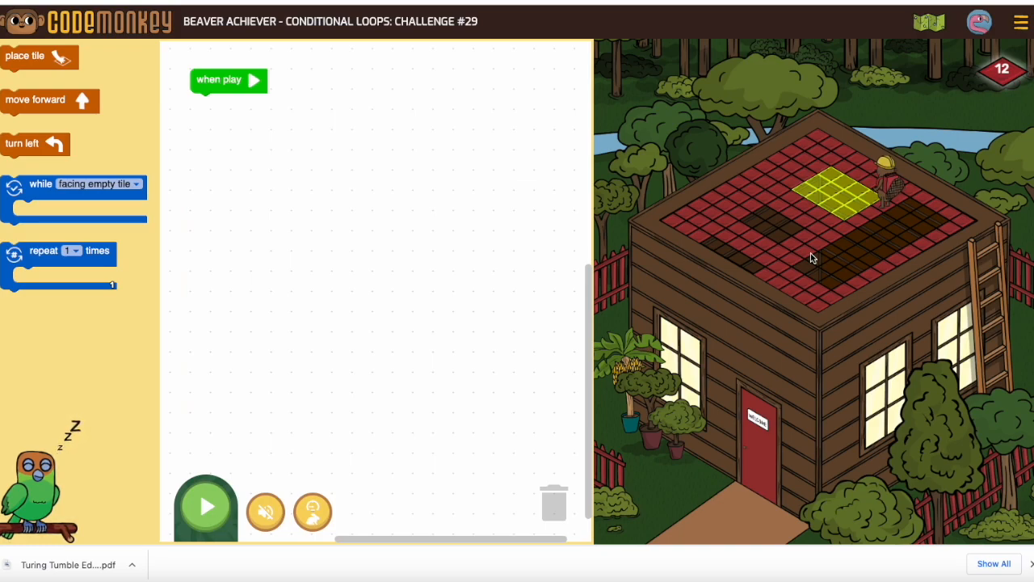
{"action": "mouse_move", "coordinate": [911, 185]}
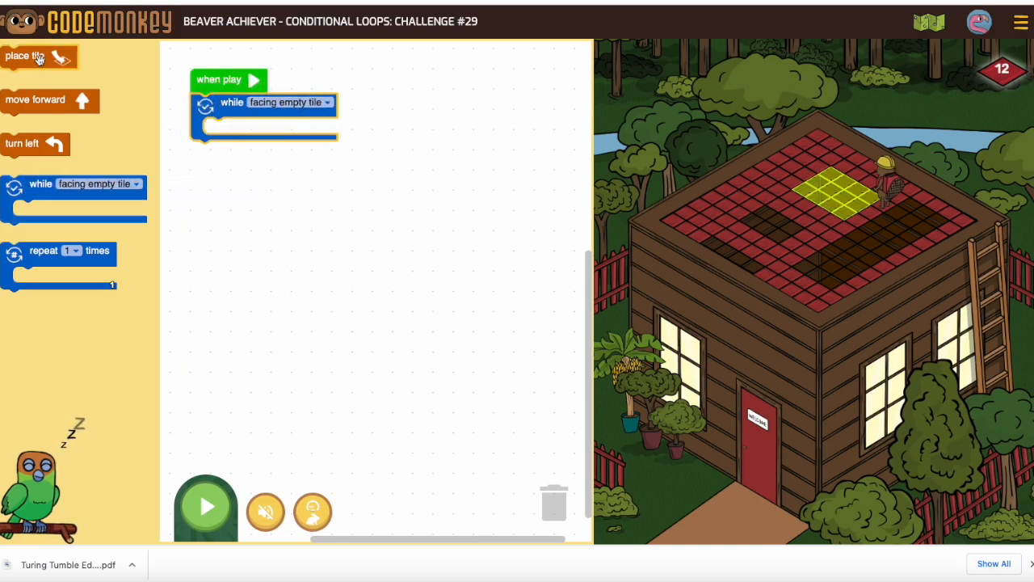
Fill the while loop with 'place tile' then 'move forward', and attach 'turn left' after the loop.
{"action": "left_click_drag", "start_coordinate": [24, 55], "coordinate": [233, 129]}
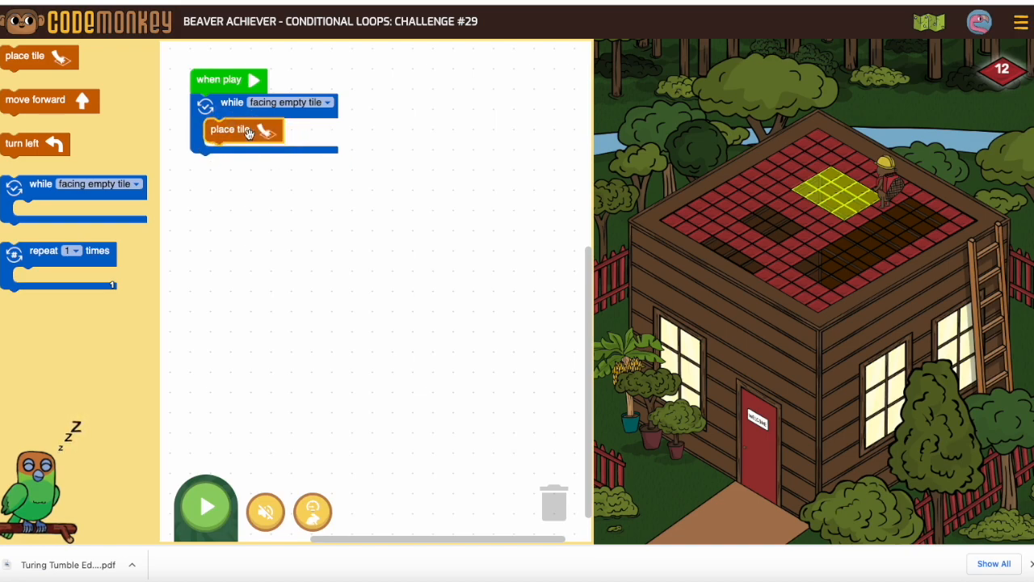
{"action": "left_click_drag", "start_coordinate": [35, 100], "coordinate": [249, 155]}
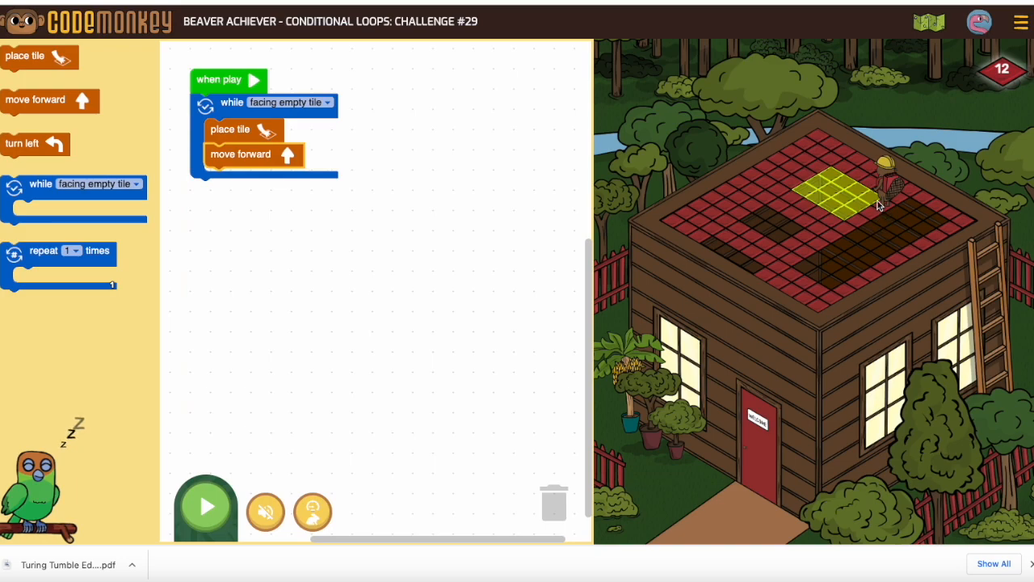
{"action": "mouse_move", "coordinate": [837, 177]}
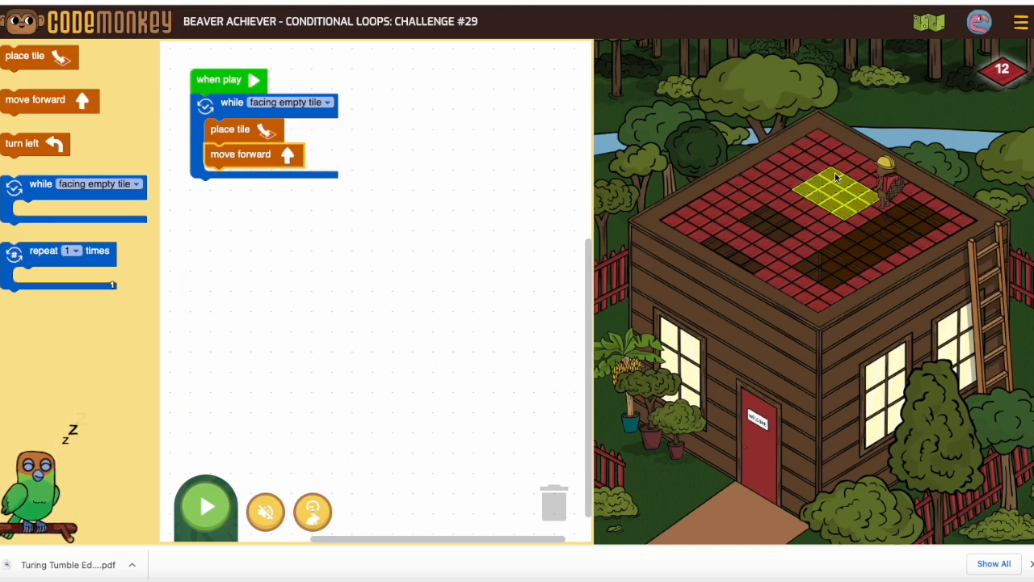
{"action": "left_click_drag", "start_coordinate": [22, 142], "coordinate": [218, 197]}
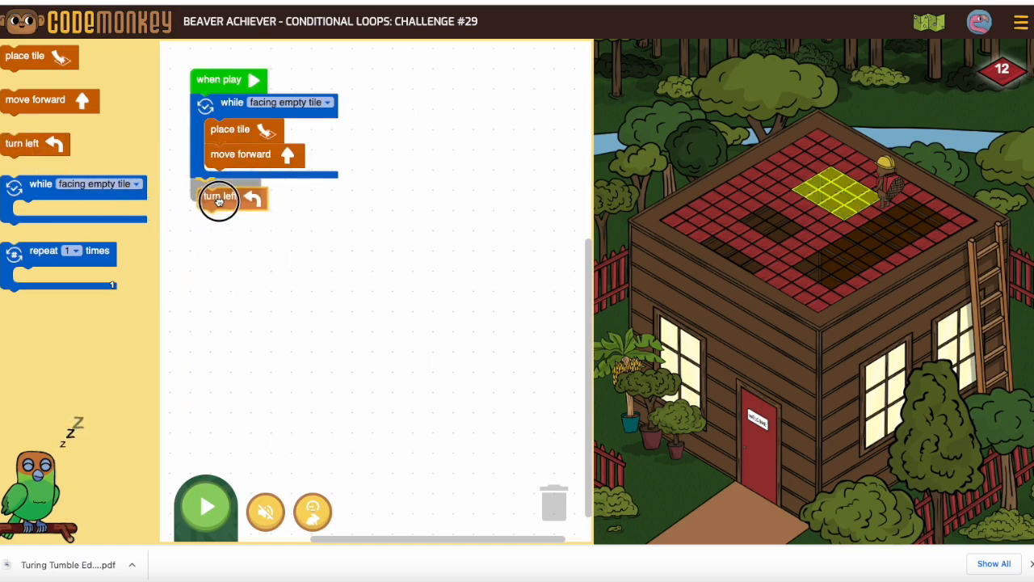
{"action": "left_click_drag", "start_coordinate": [218, 201], "coordinate": [213, 189]}
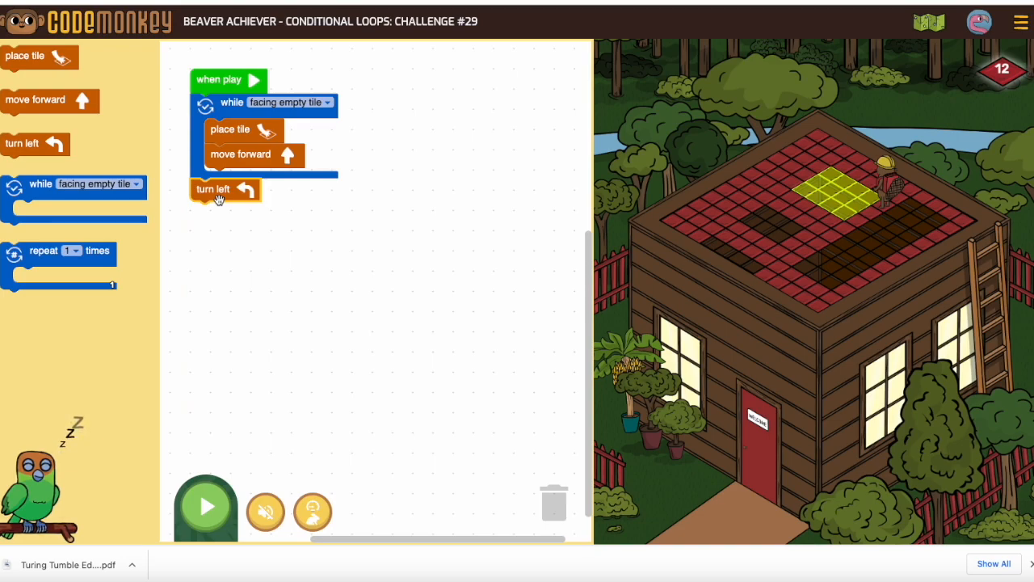
{"action": "mouse_move", "coordinate": [275, 265]}
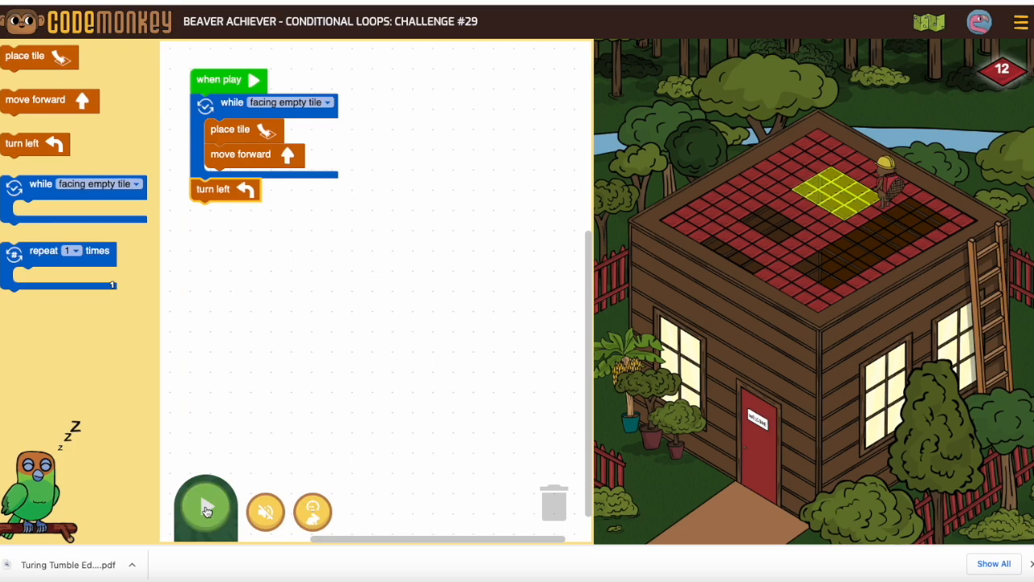
{"action": "left_click", "coordinate": [206, 508]}
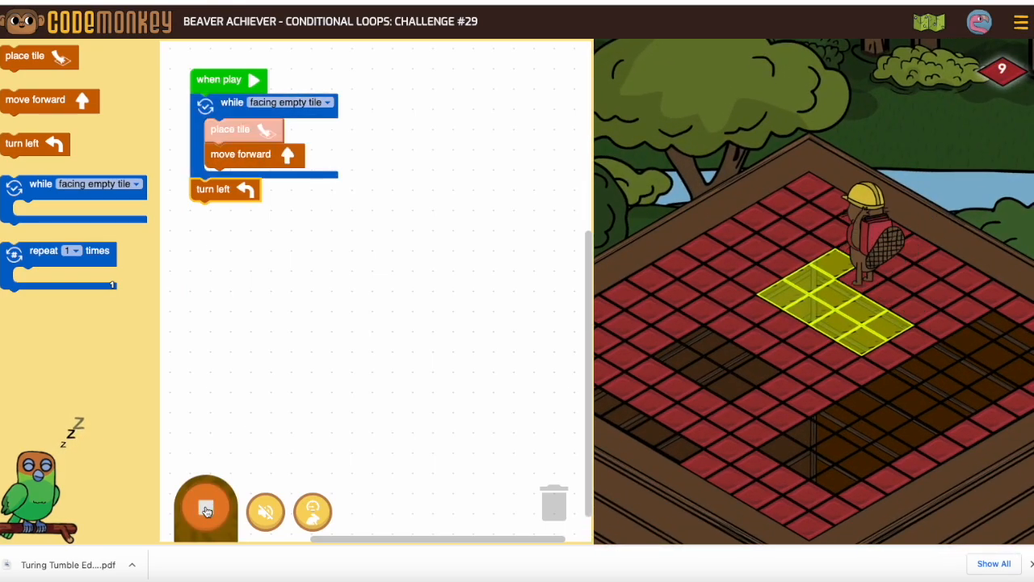
{"action": "left_click", "coordinate": [205, 508]}
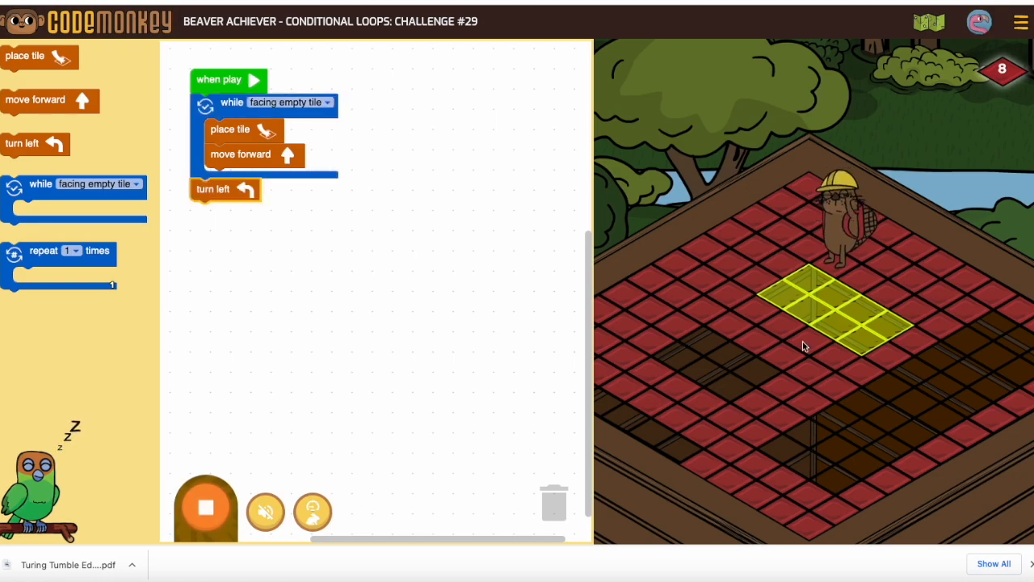
{"action": "left_click", "coordinate": [205, 507]}
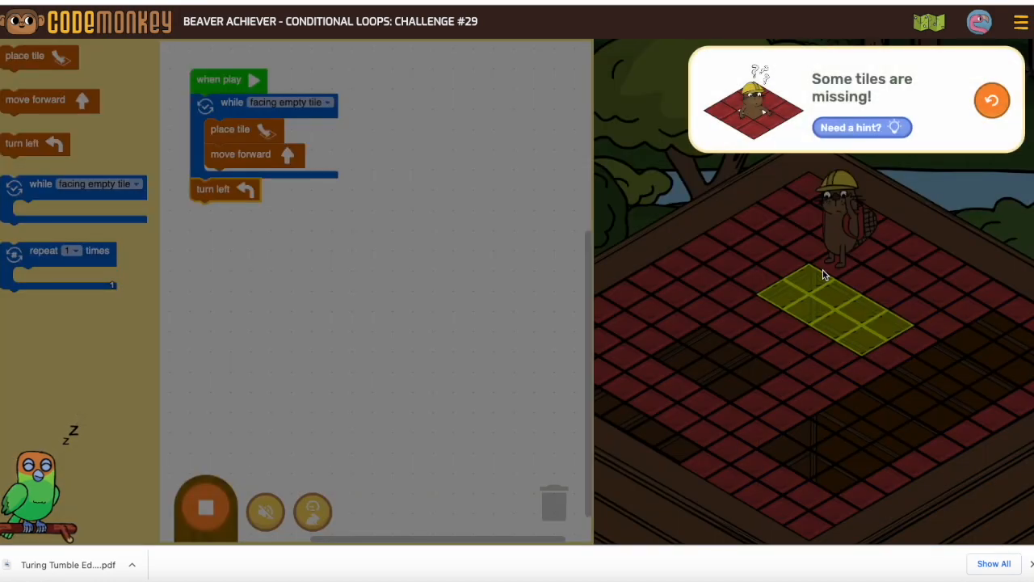
{"action": "mouse_move", "coordinate": [773, 309]}
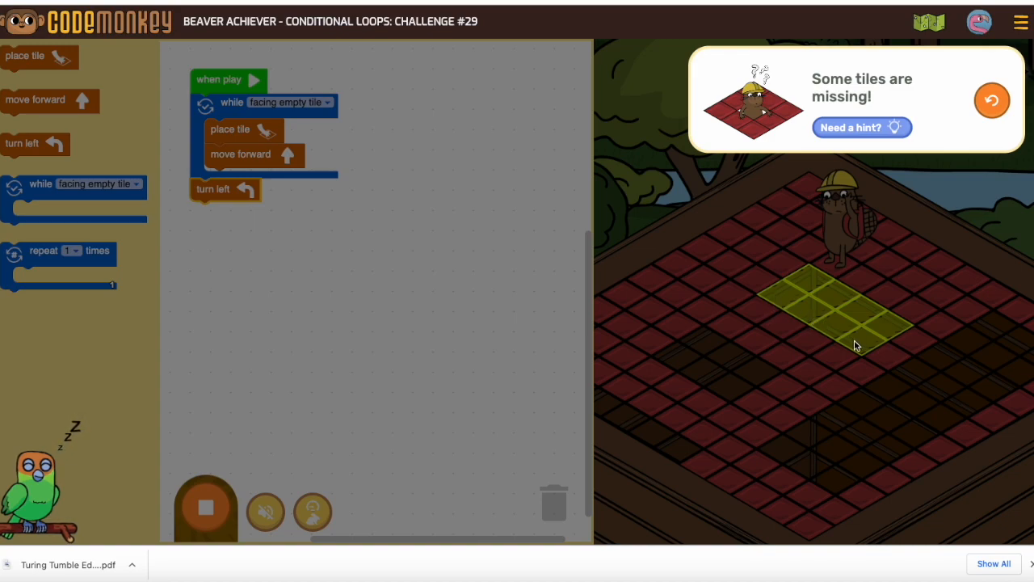
{"action": "mouse_move", "coordinate": [886, 323]}
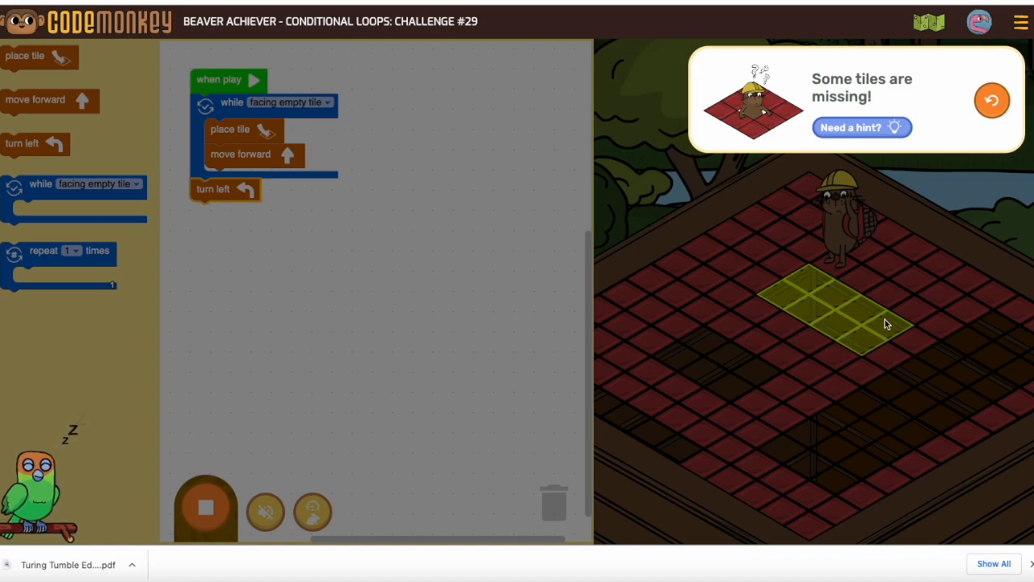
{"action": "left_click", "coordinate": [206, 508]}
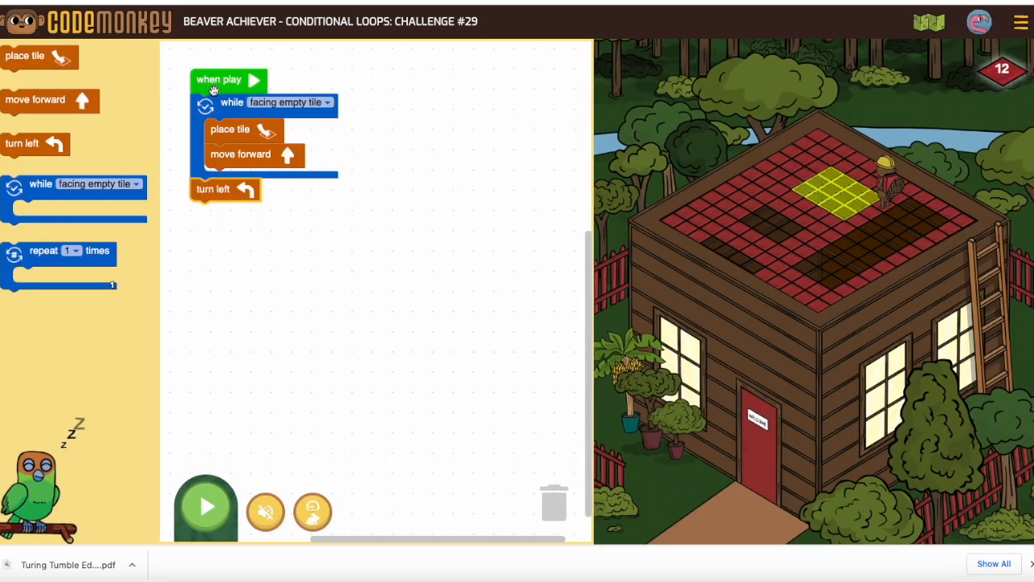
Detach the while stack from 'when play' and add a 'repeat 4 times' block beneath it.
{"action": "left_click_drag", "start_coordinate": [232, 102], "coordinate": [375, 258]}
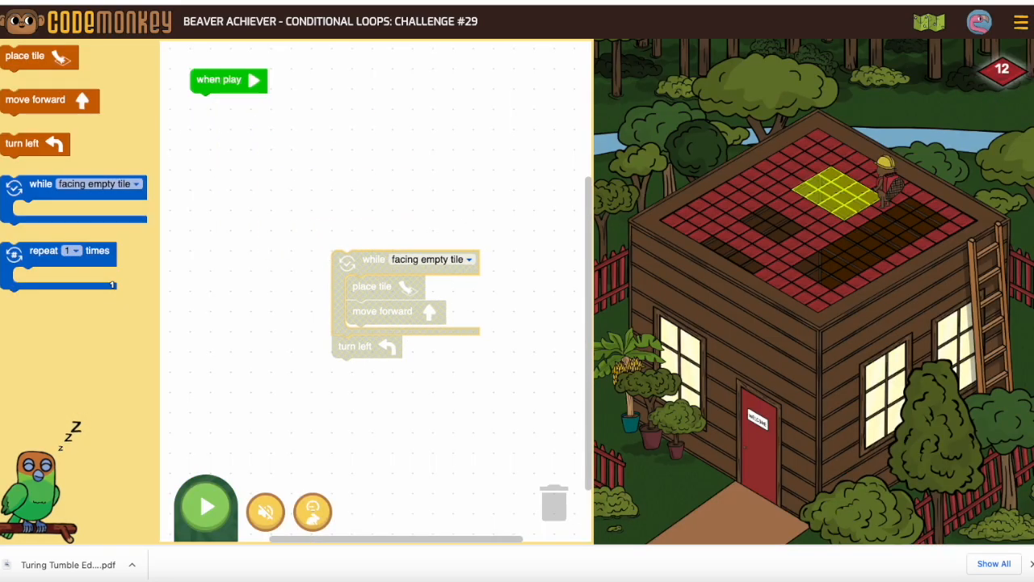
{"action": "left_click_drag", "start_coordinate": [61, 250], "coordinate": [249, 113]}
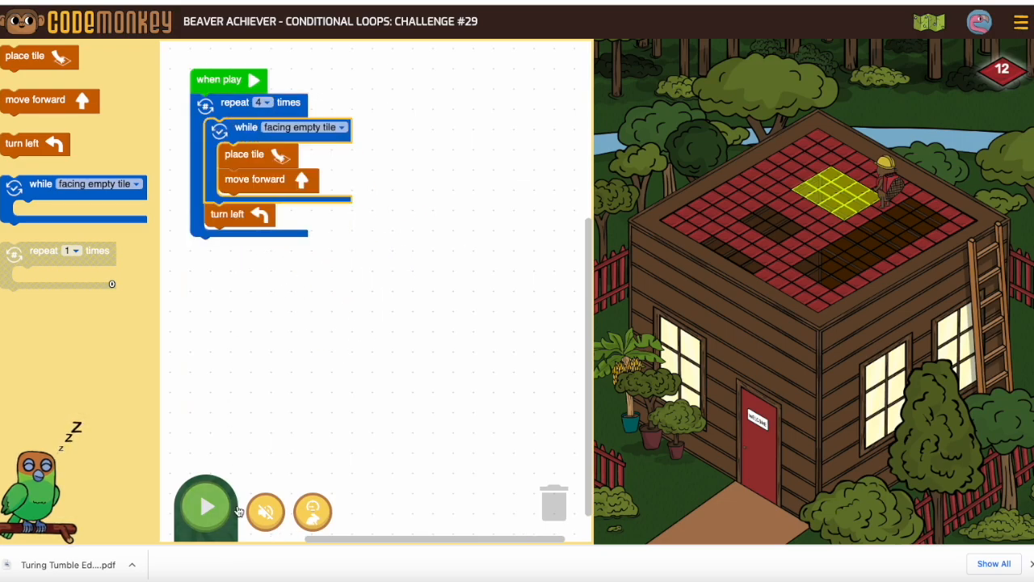
{"action": "left_click", "coordinate": [206, 507]}
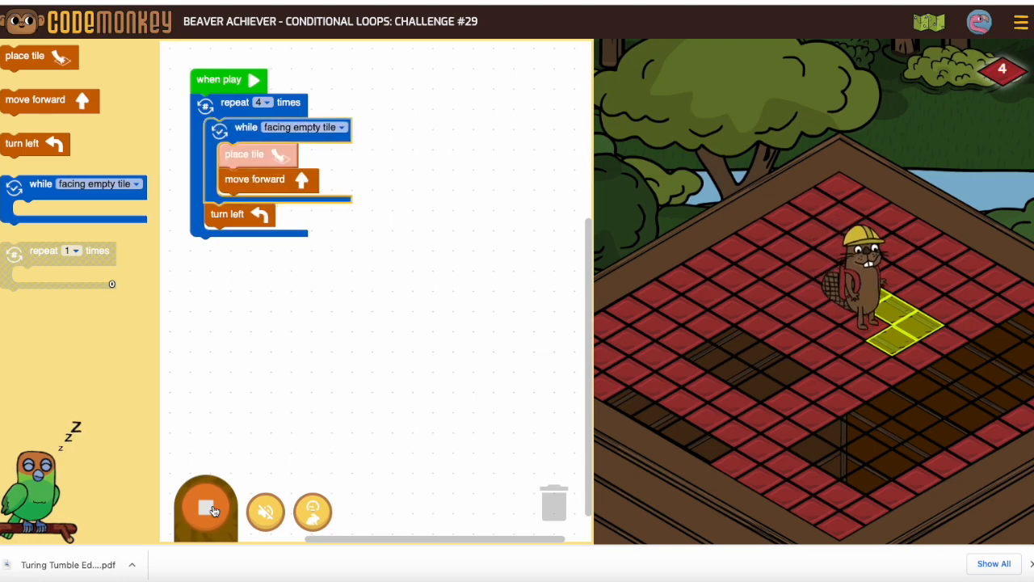
{"action": "left_click", "coordinate": [206, 505]}
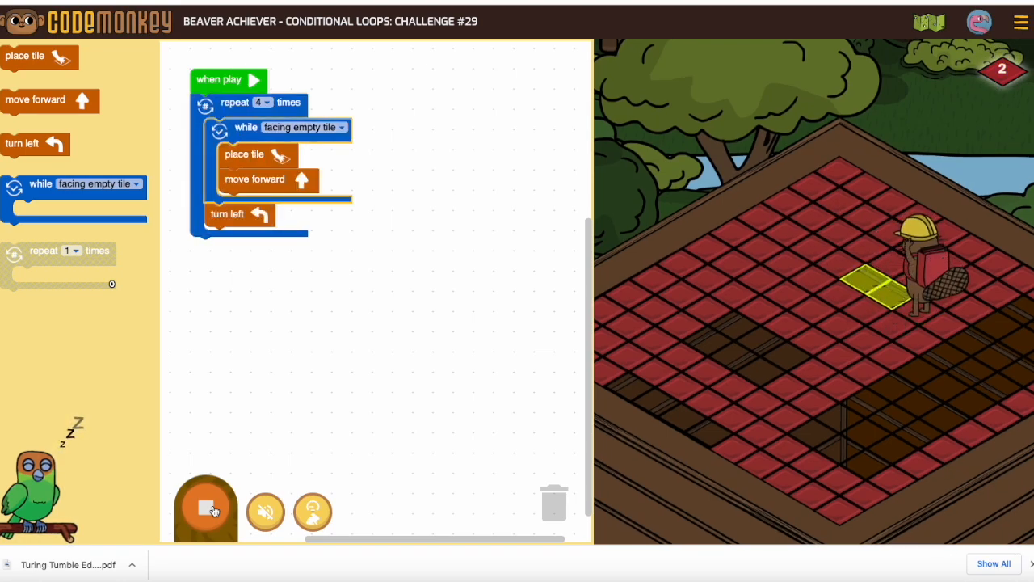
{"action": "left_click", "coordinate": [205, 508]}
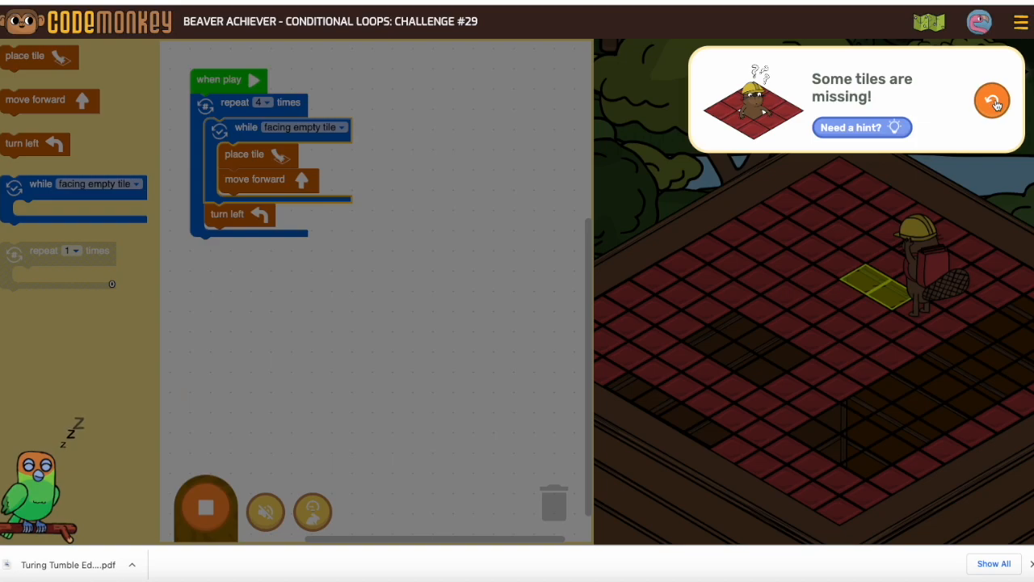
{"action": "left_click", "coordinate": [992, 100]}
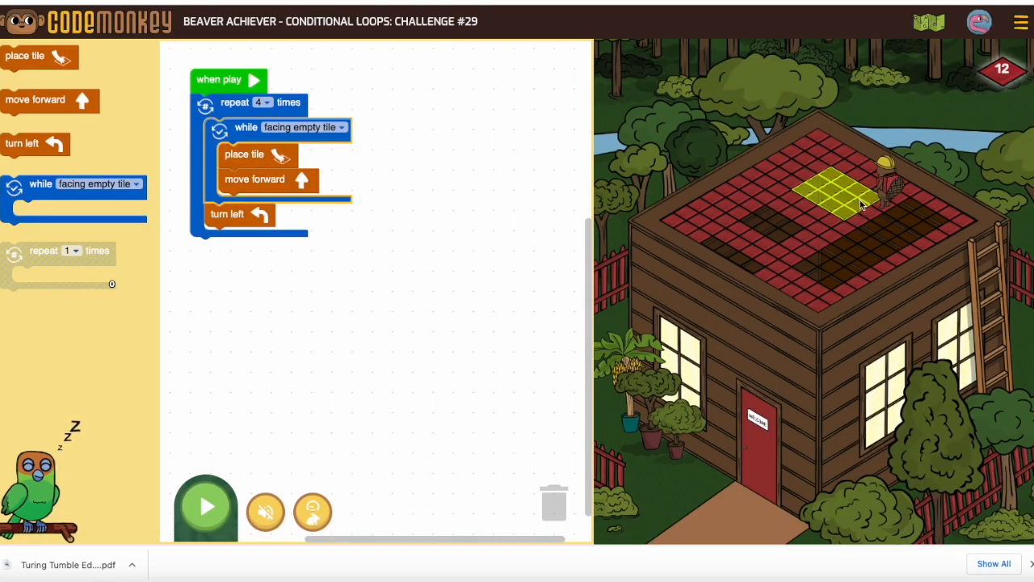
{"action": "mouse_move", "coordinate": [793, 246]}
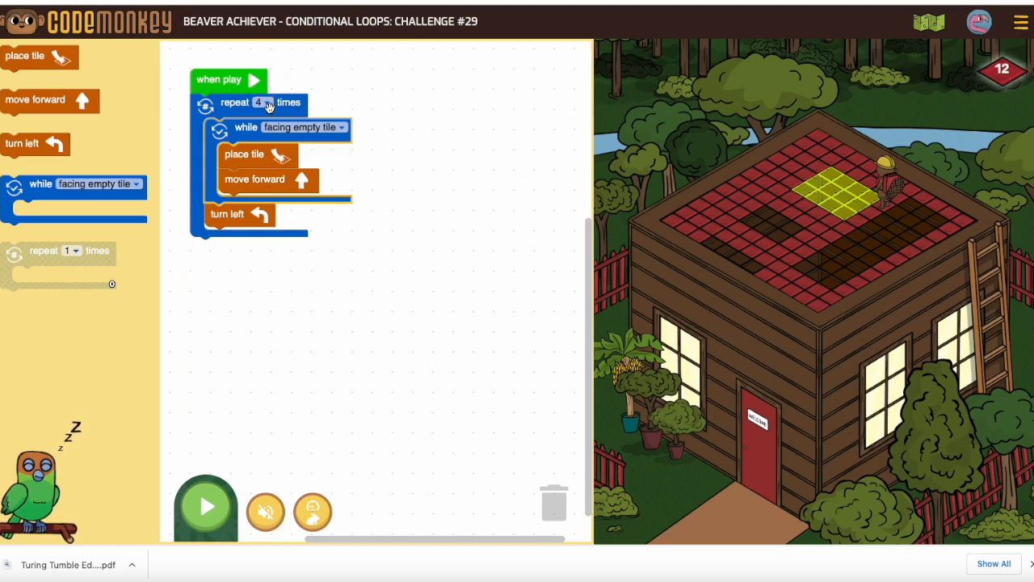
Change the outer repeat count from 4 to 5 and run the program.
{"action": "left_click", "coordinate": [261, 103]}
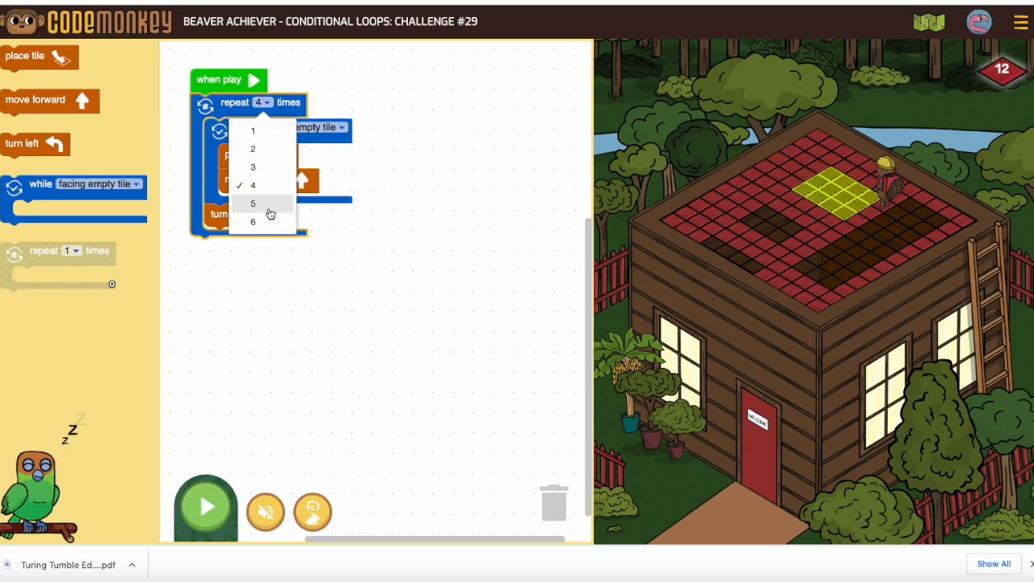
{"action": "left_click", "coordinate": [252, 203]}
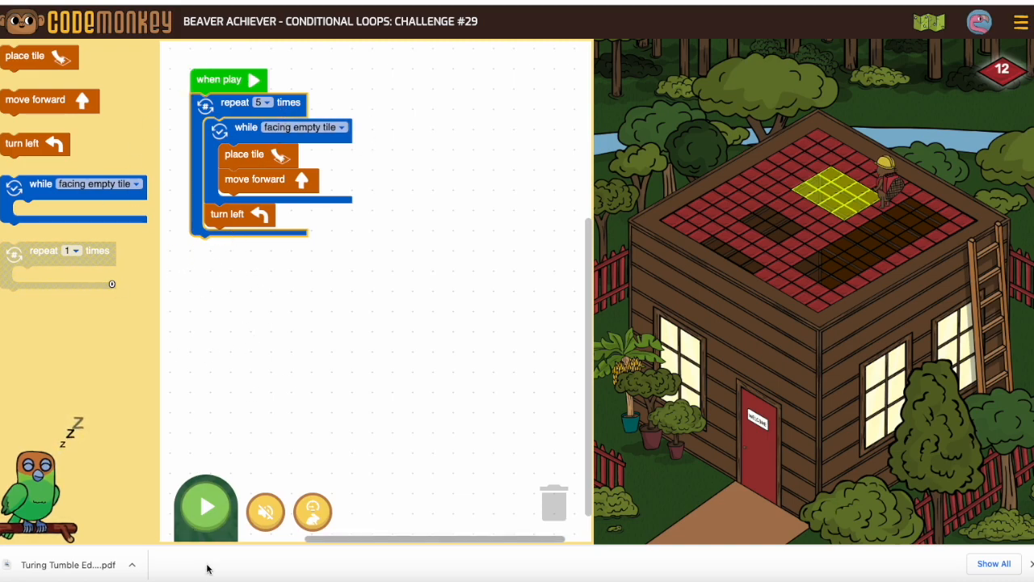
{"action": "left_click", "coordinate": [207, 507]}
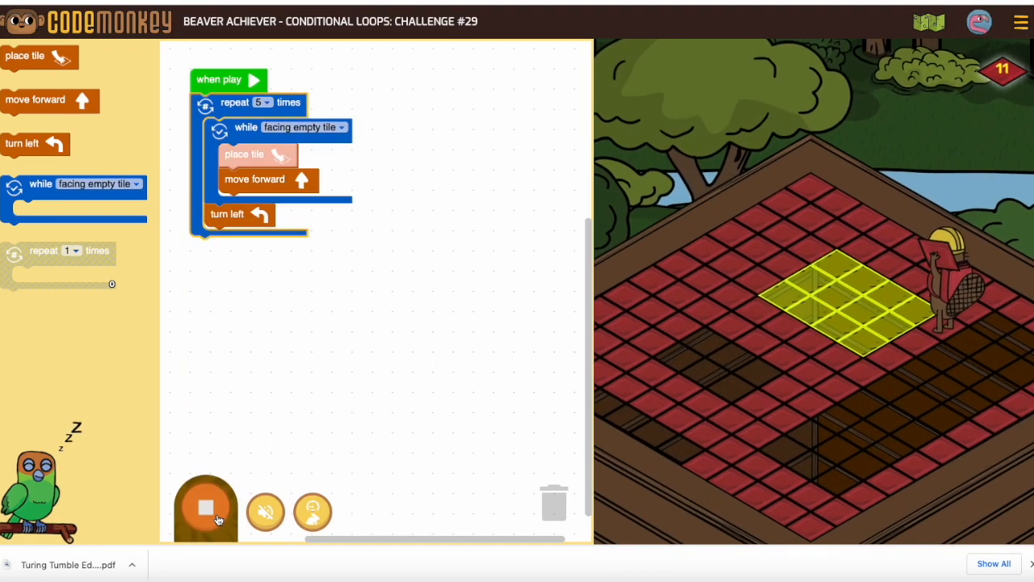